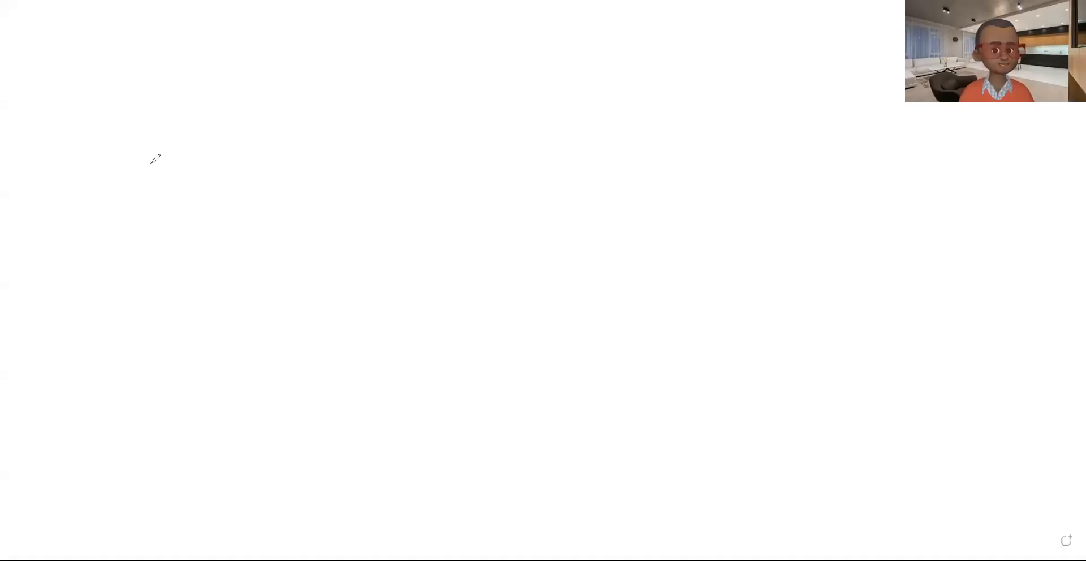
# Draw a wide empty text box across the upper part of the blank slide.
pyautogui.moveTo(127, 121); pyautogui.dragTo(653, 181)
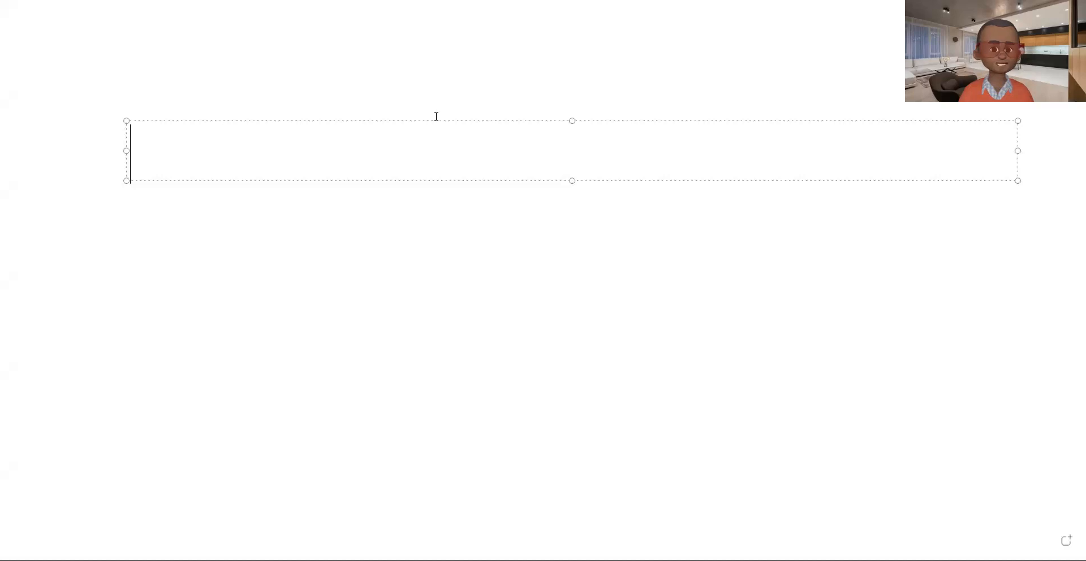
pyautogui.moveTo(434, 122)
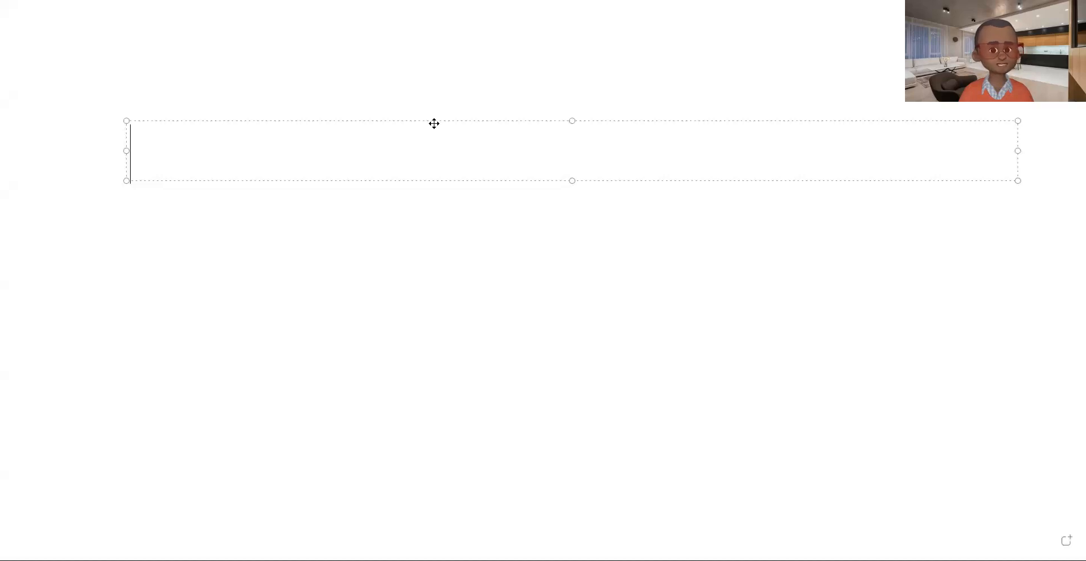
pyautogui.moveTo(354, 151)
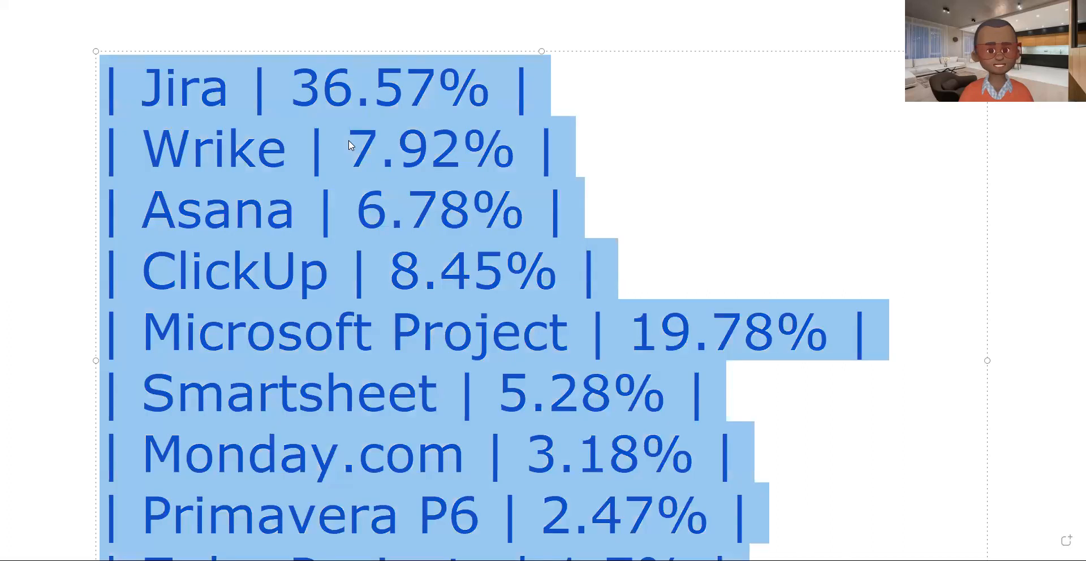
pyautogui.moveTo(350, 183)
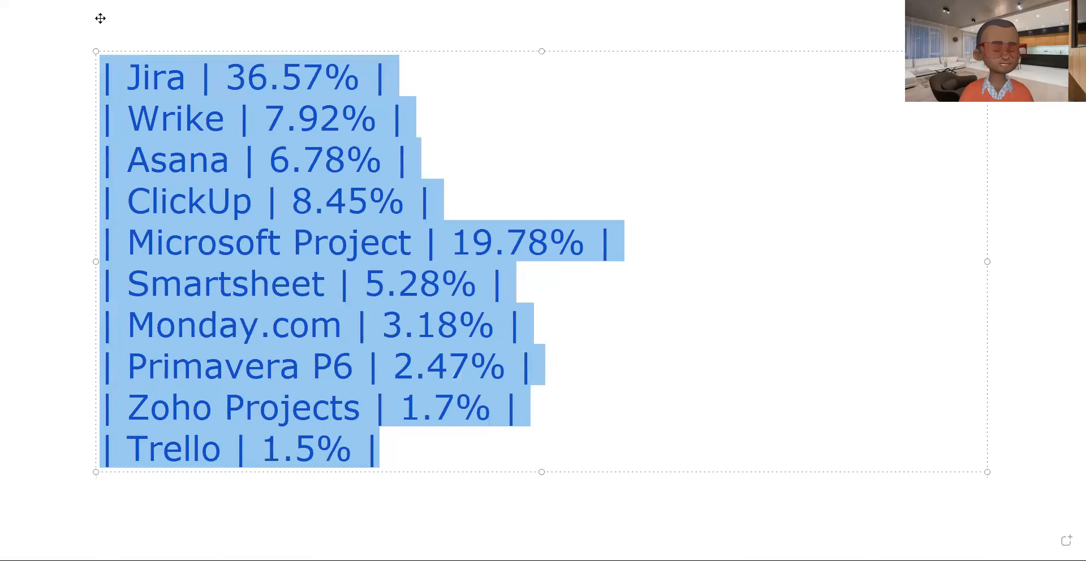
# Move the ten-row project-tool list (Jira 36.57% to Trello 1.5%) toward the slide's top-left.
pyautogui.moveTo(277, 242); pyautogui.dragTo(242, 212)
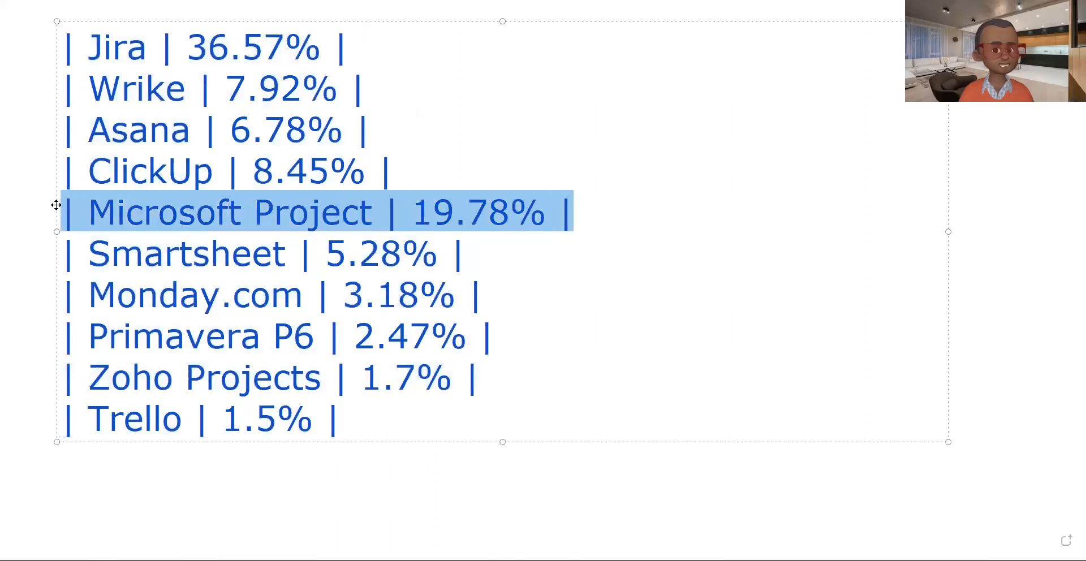
# Retype '| Microsoft Project | 19.78% |' and '| ClickUp | 8.45% |' below Jira, then select all the text.
pyautogui.press('Delete')
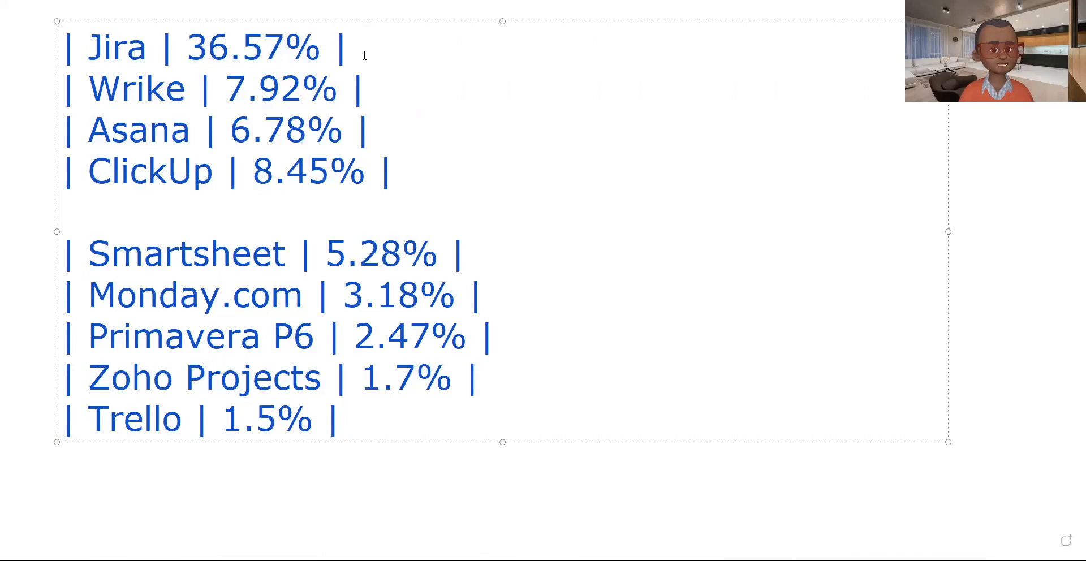
pyautogui.click(332, 48)
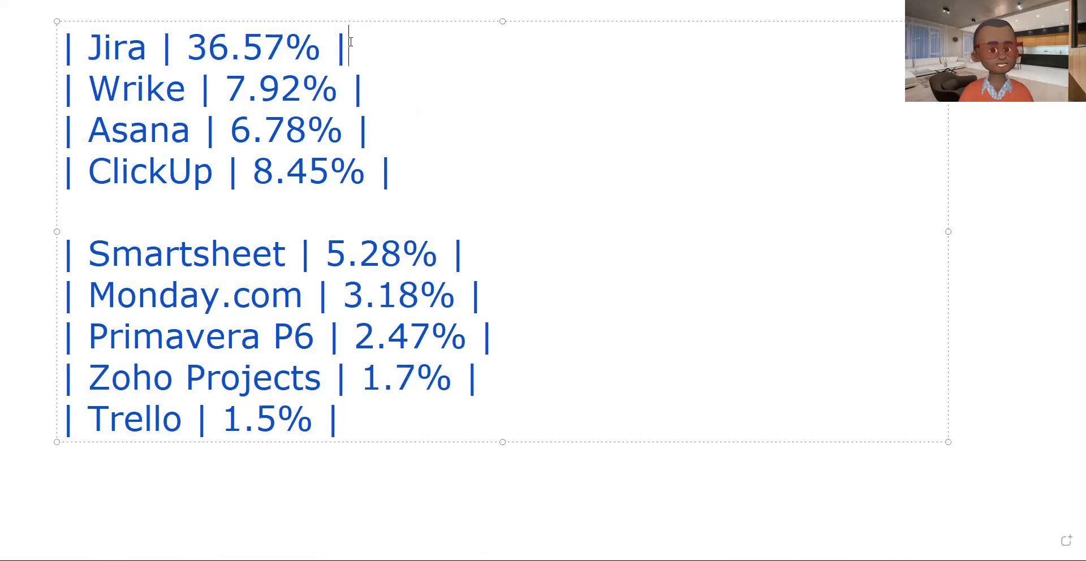
pyautogui.write('| Microsoft Project | 19.78% |')
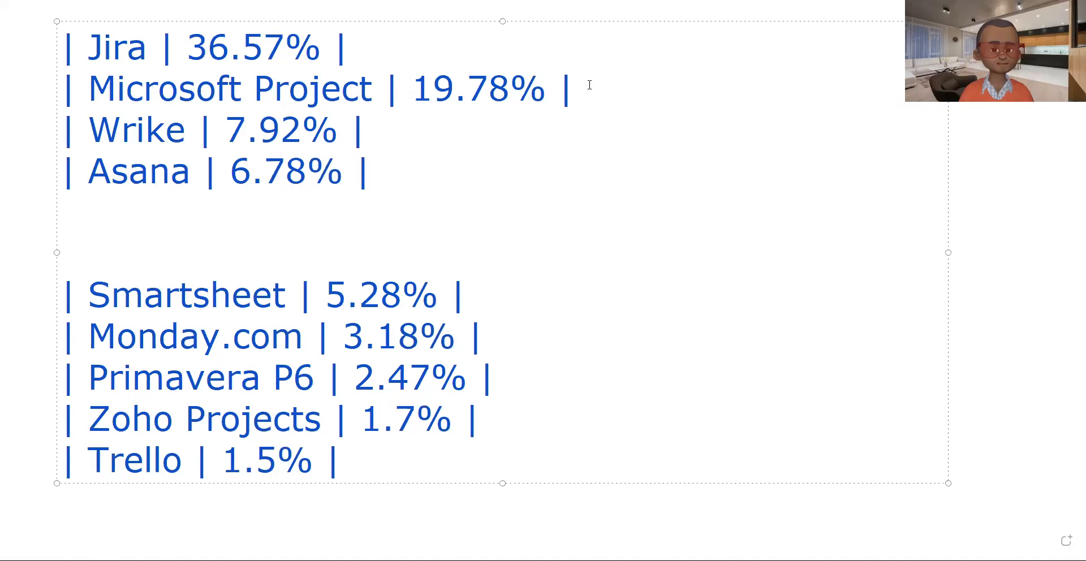
pyautogui.write('| ClickUp | 8.45% |')
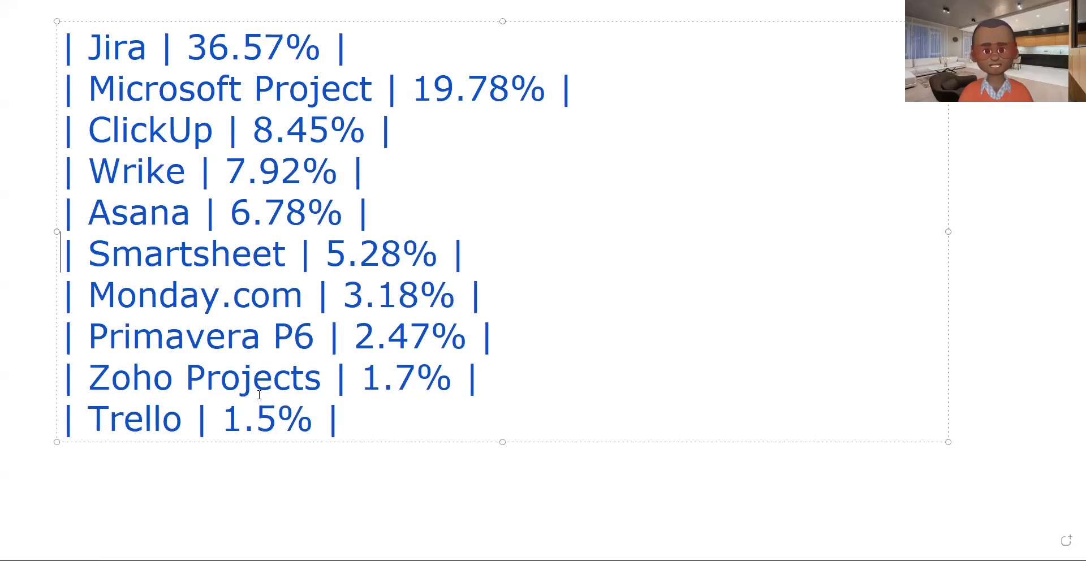
pyautogui.press('ctrl+a')
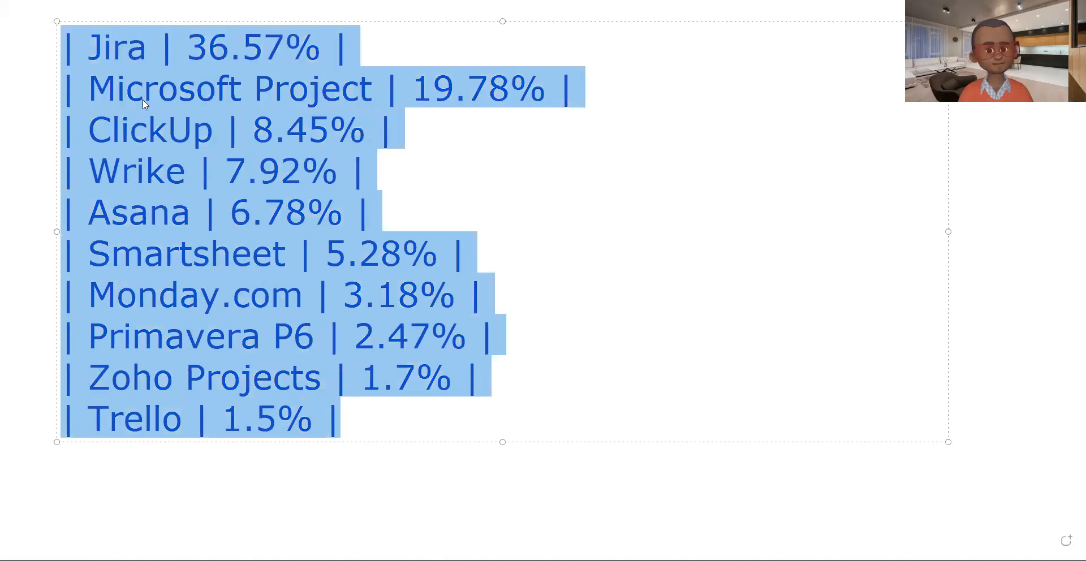
pyautogui.moveTo(104, 441)
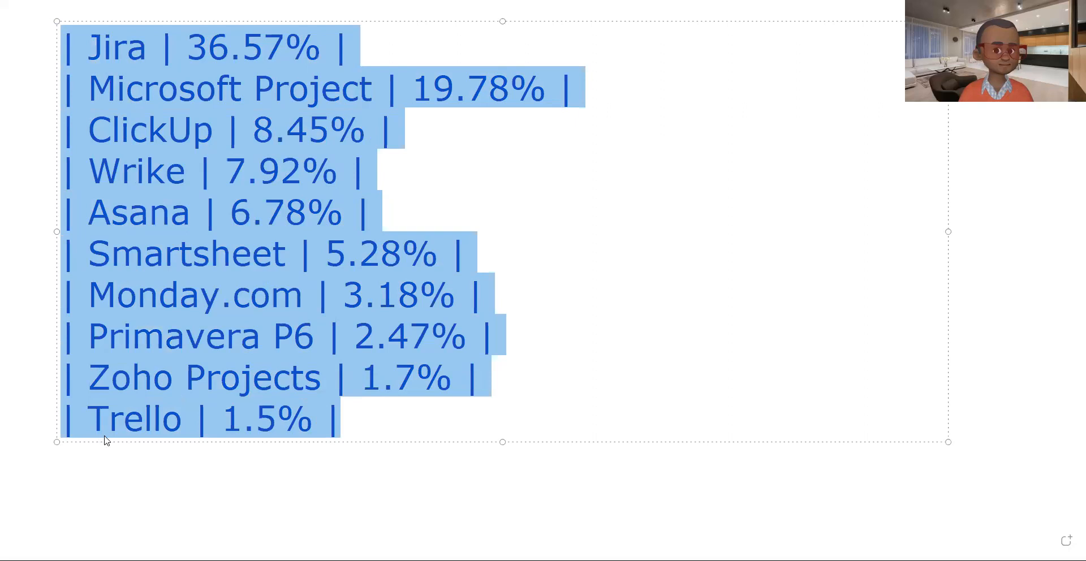
pyautogui.moveTo(90, 505)
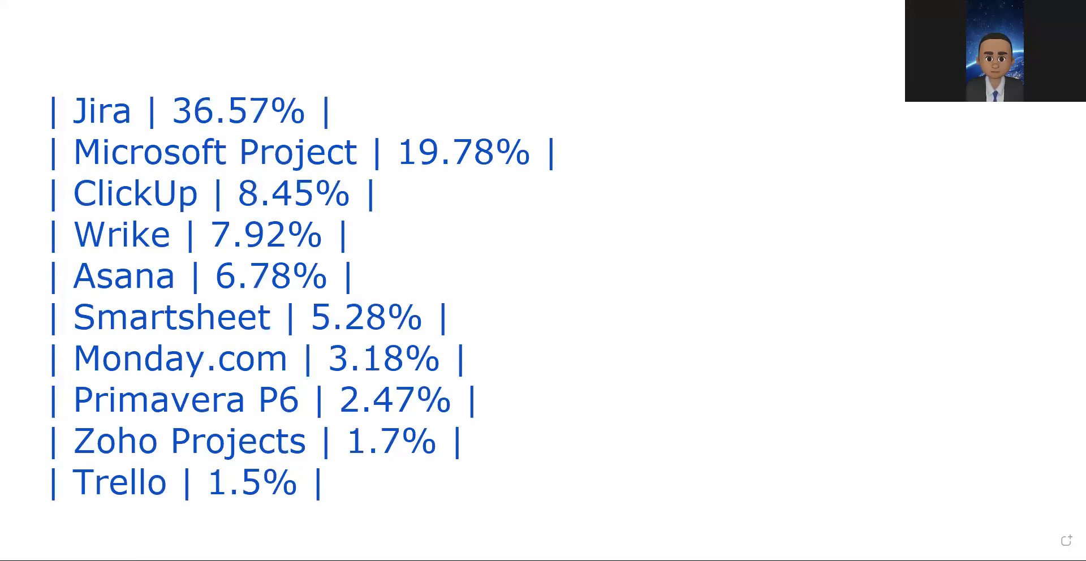
pyautogui.moveTo(816, 408)
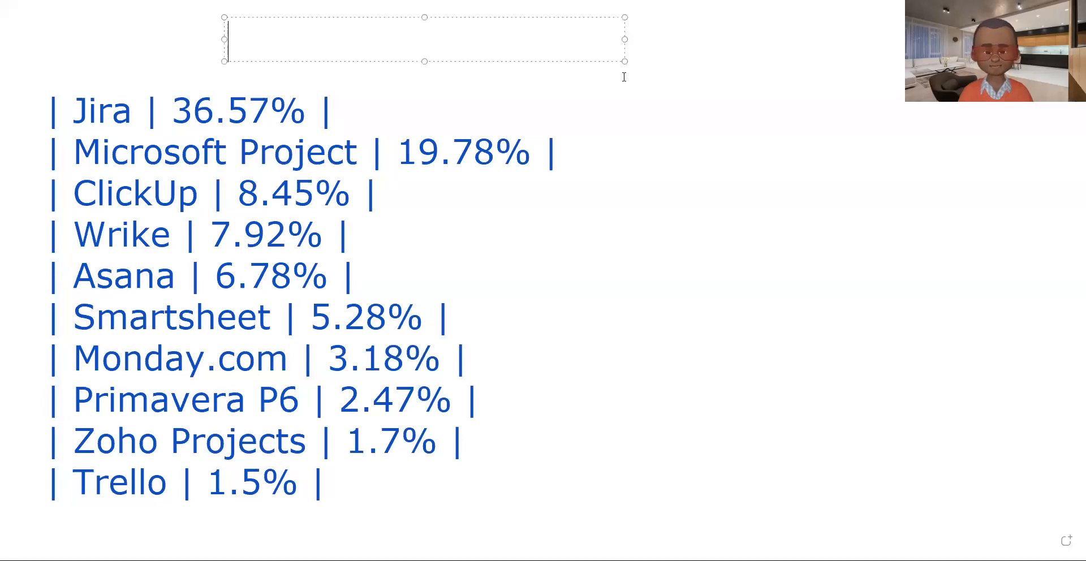
# Add a text box for the green market-share summary paragraph beside the tool list.
pyautogui.moveTo(424, 39); pyautogui.dragTo(728, 66)
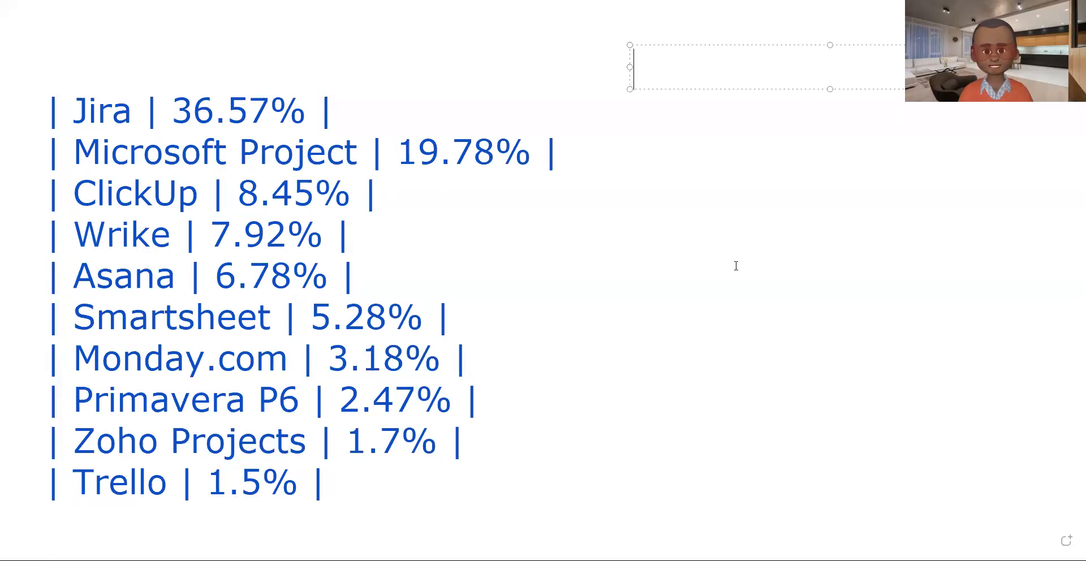
pyautogui.moveTo(453, 219)
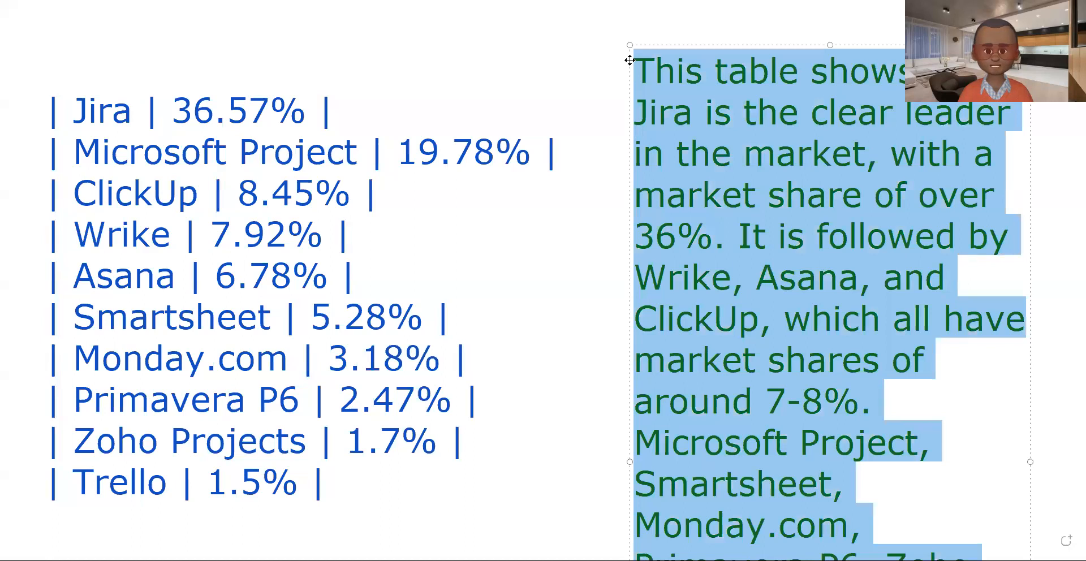
pyautogui.moveTo(821, 220)
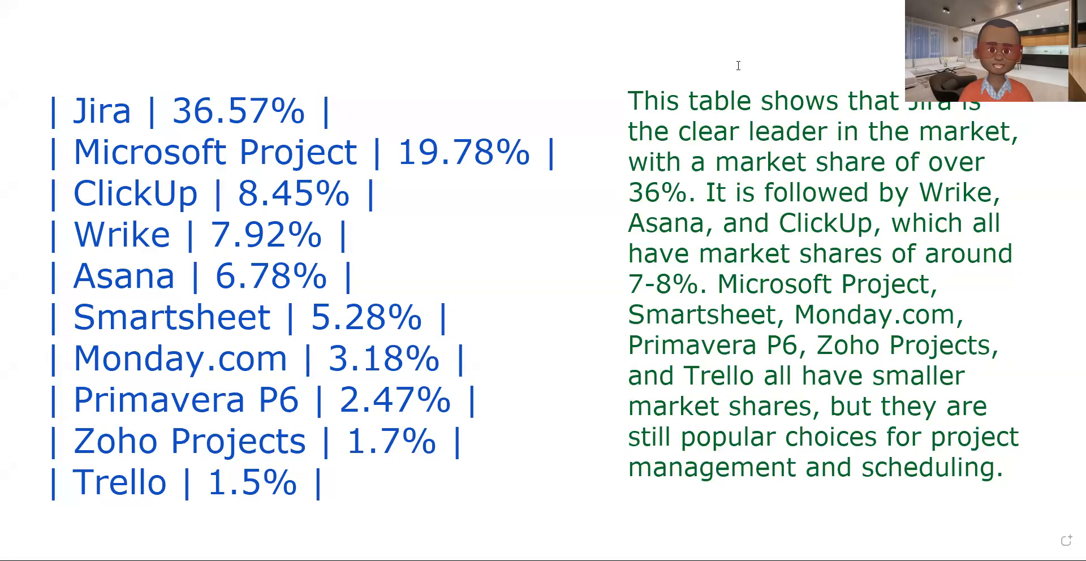
pyautogui.moveTo(898, 193)
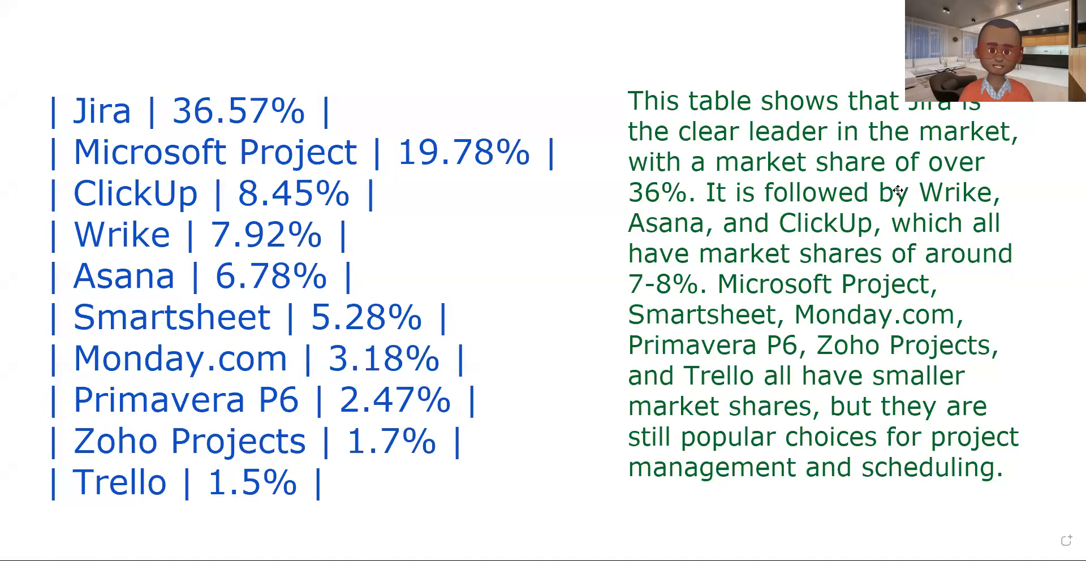
pyautogui.click(727, 283)
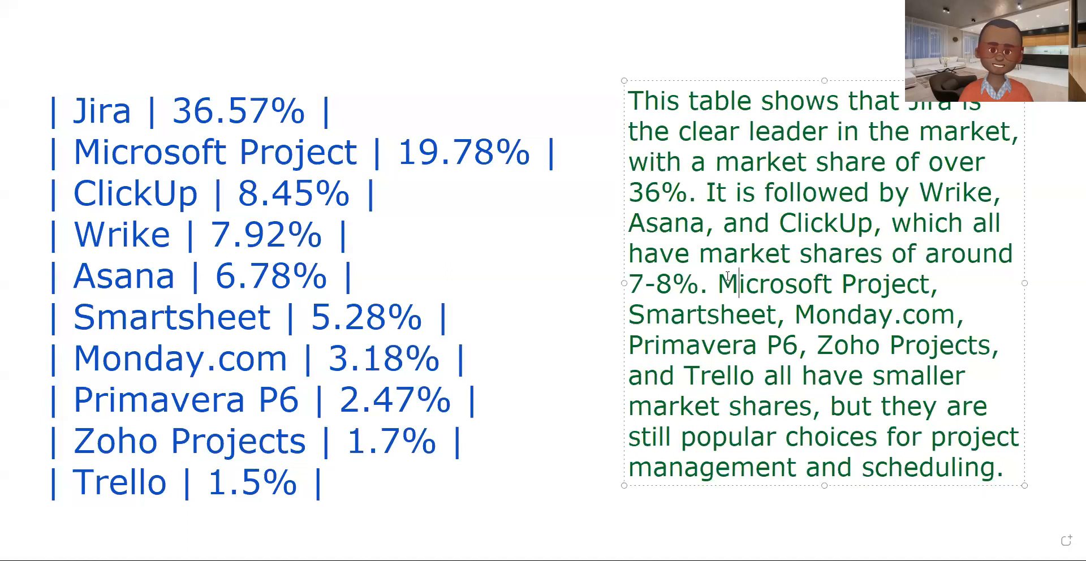
# Delete the 'Microsoft Project' phrase from the summary and retype 'Microsoft Project'.
pyautogui.doubleClick(793, 284)
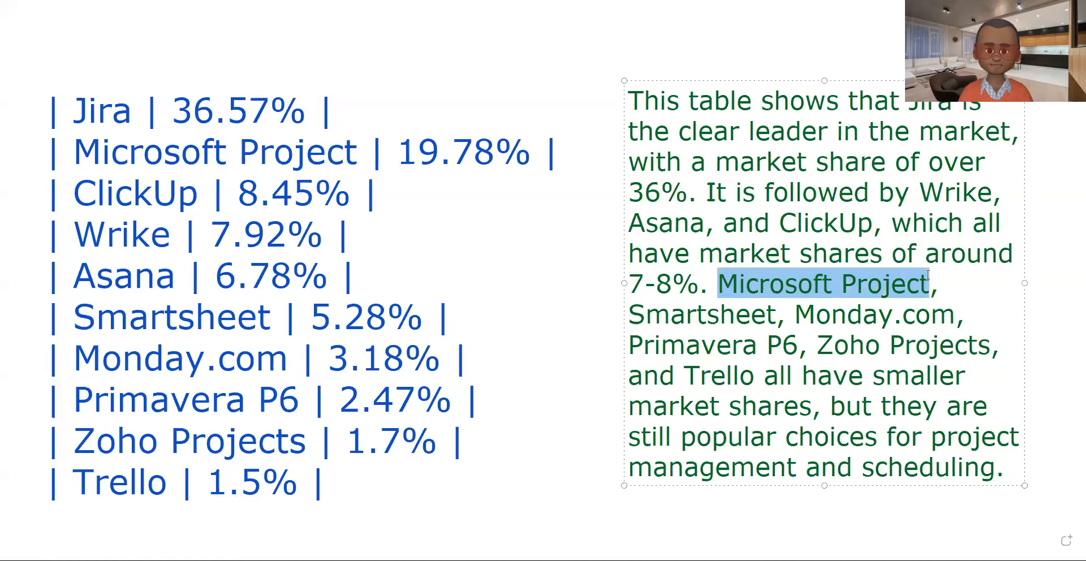
pyautogui.press('Delete')
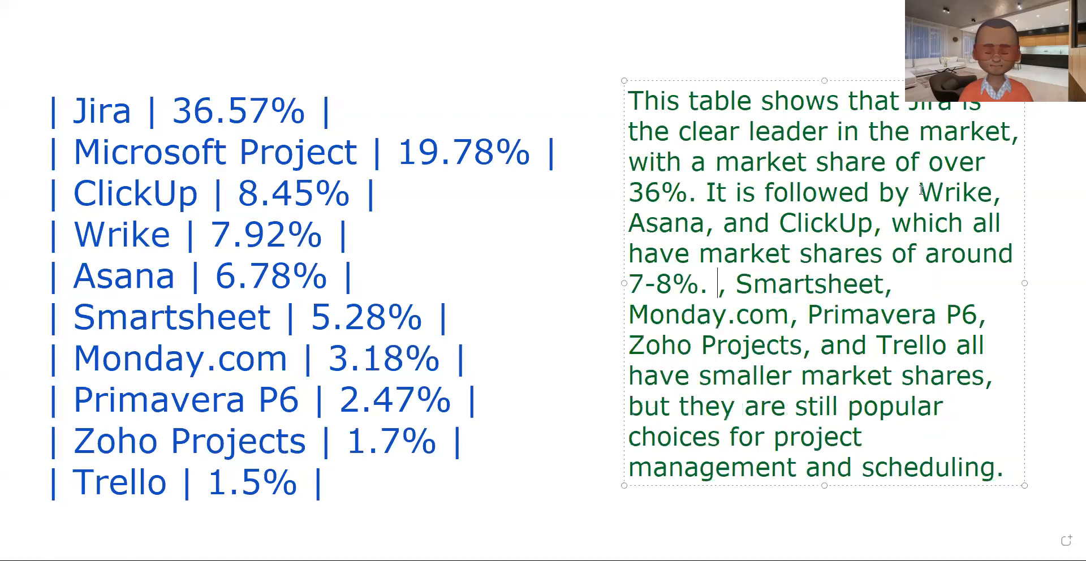
pyautogui.write('Microsoft Project')
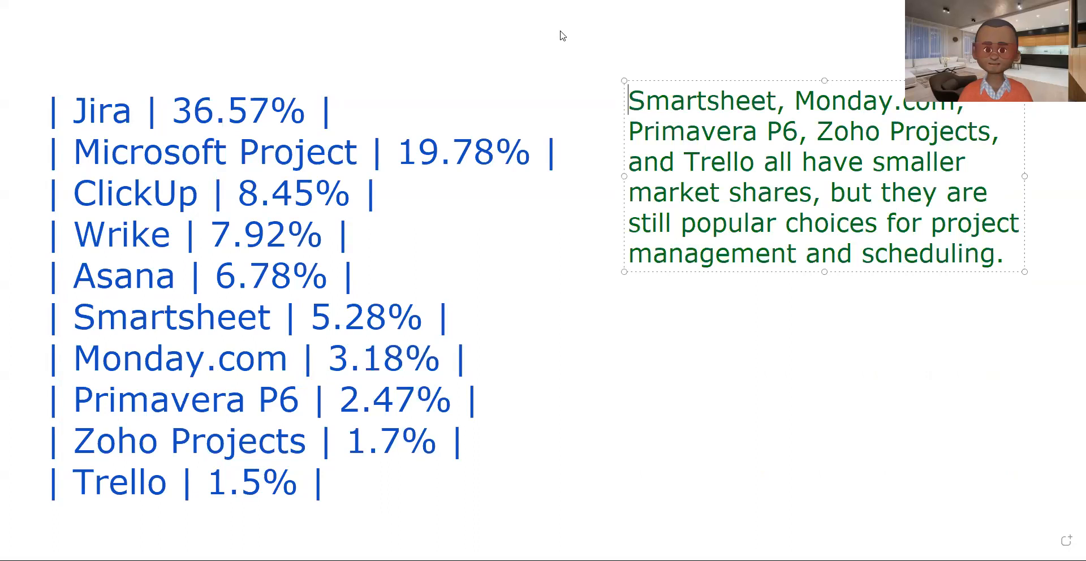
pyautogui.moveTo(700, 281)
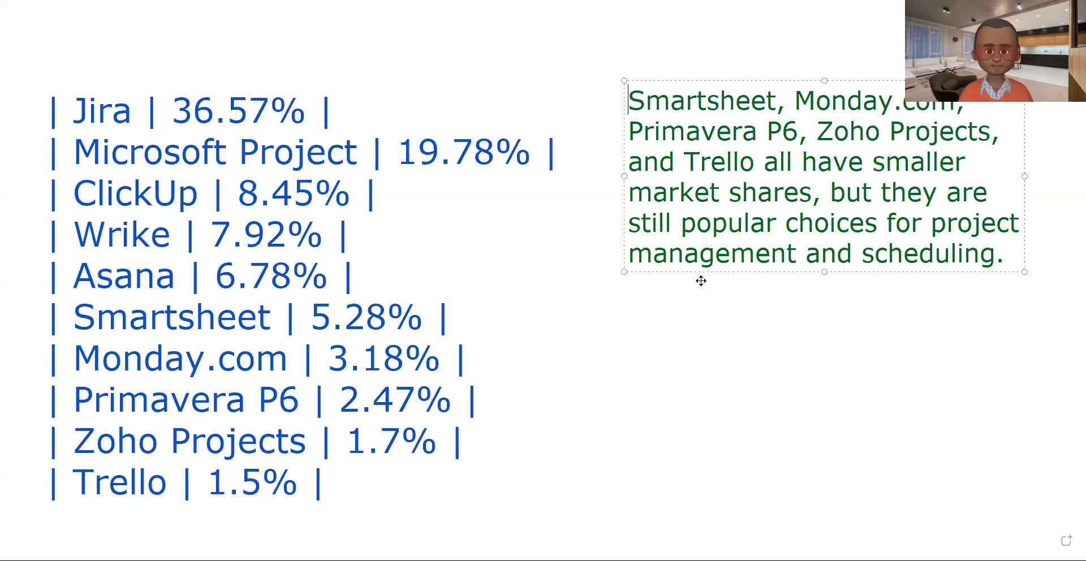
pyautogui.moveTo(698, 346)
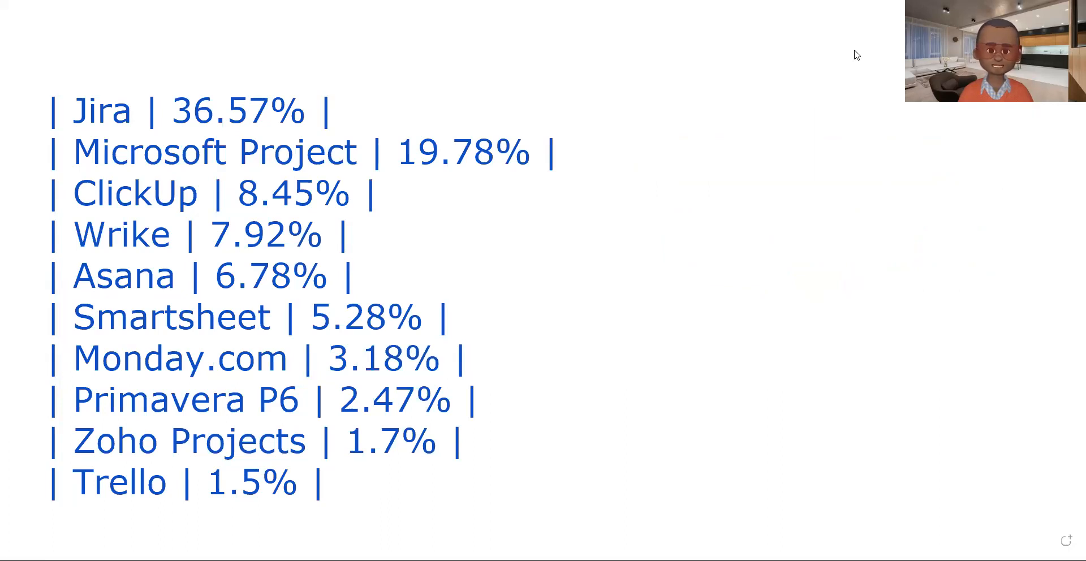
pyautogui.moveTo(91, 60)
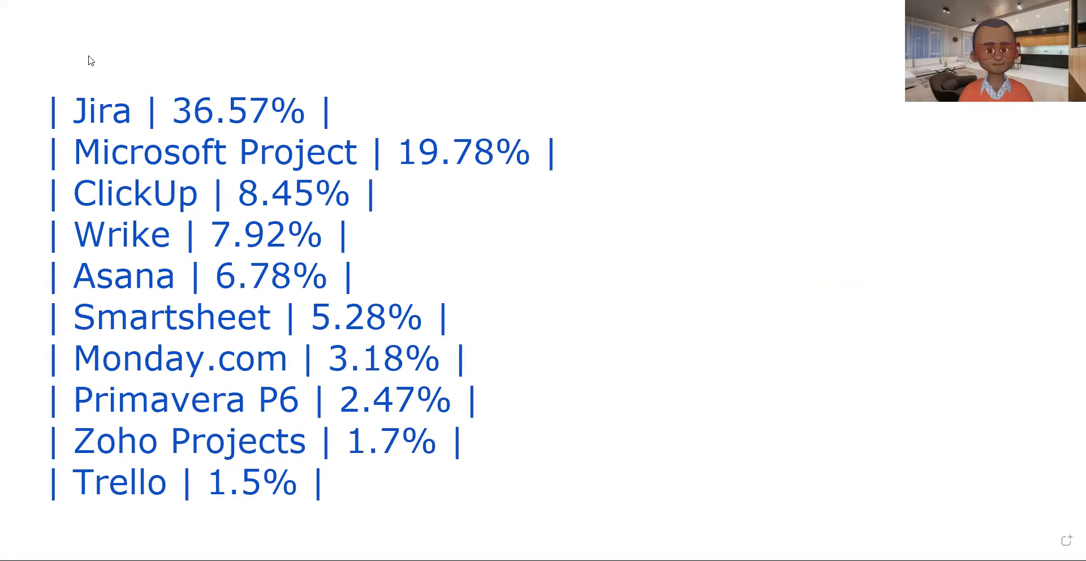
pyautogui.moveTo(43, 165)
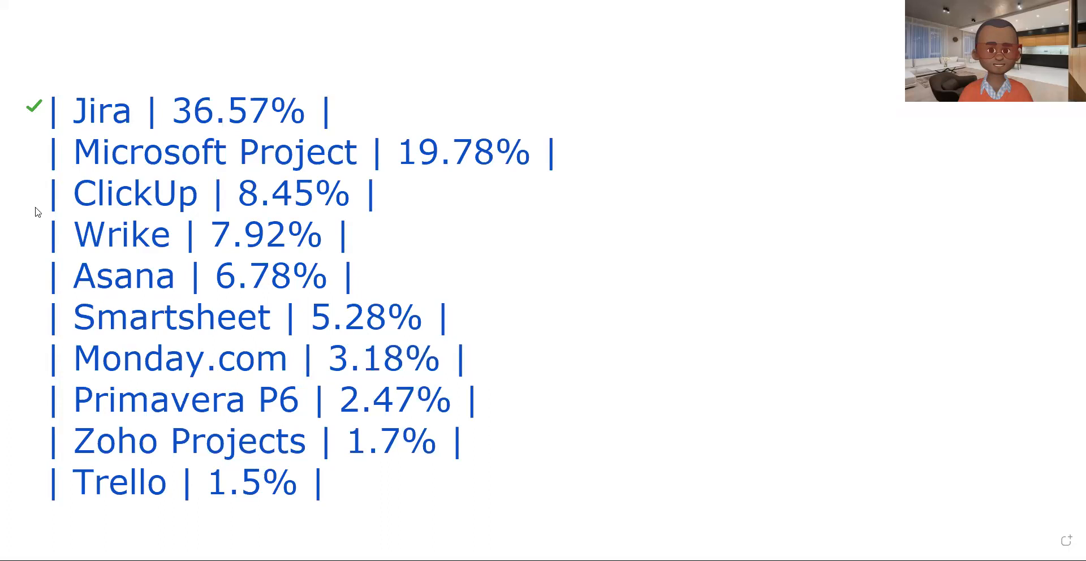
pyautogui.moveTo(7, 239)
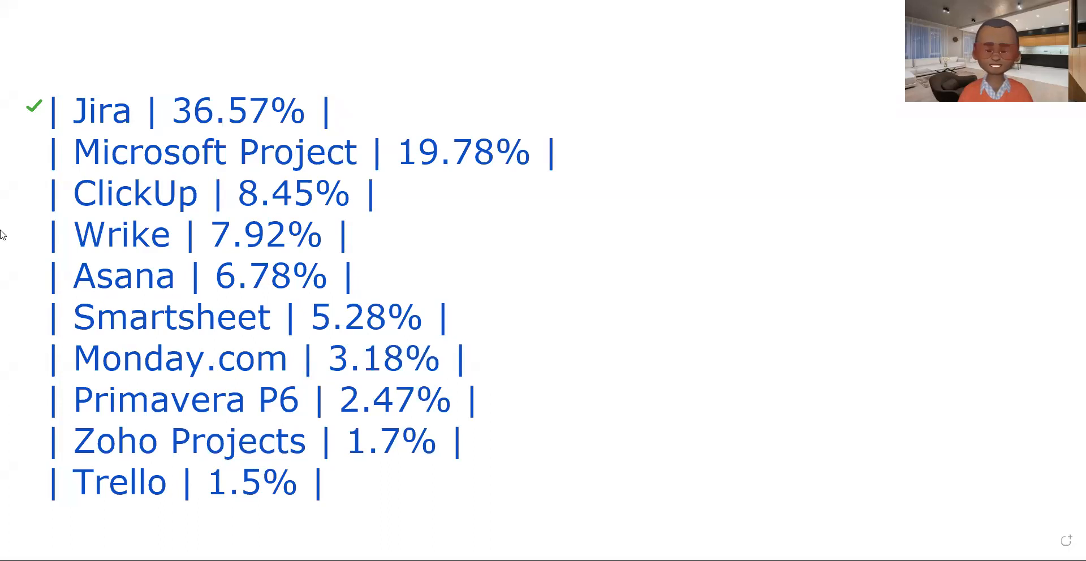
pyautogui.moveTo(604, 376)
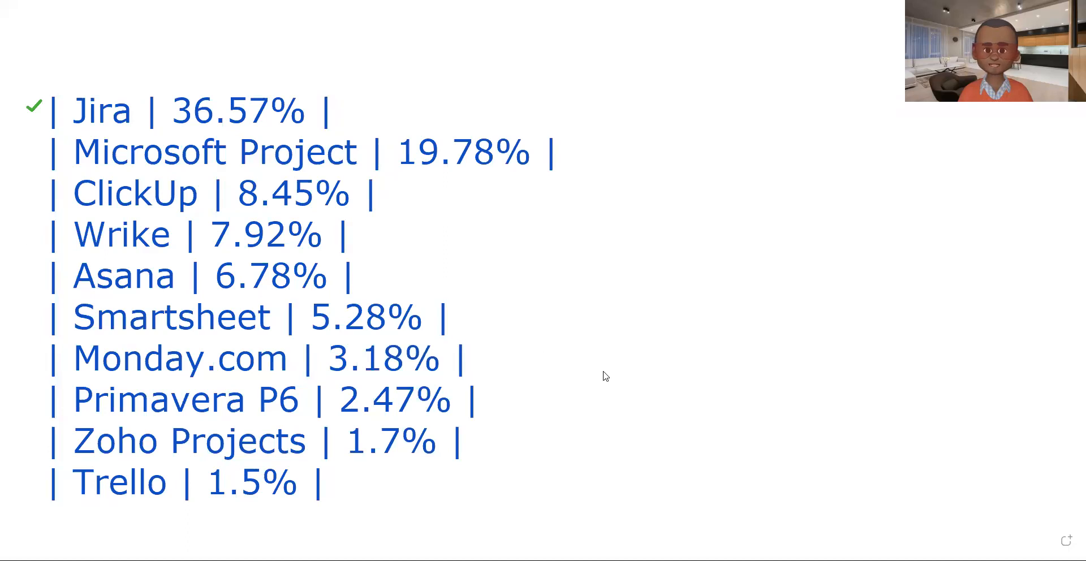
pyautogui.moveTo(628, 388)
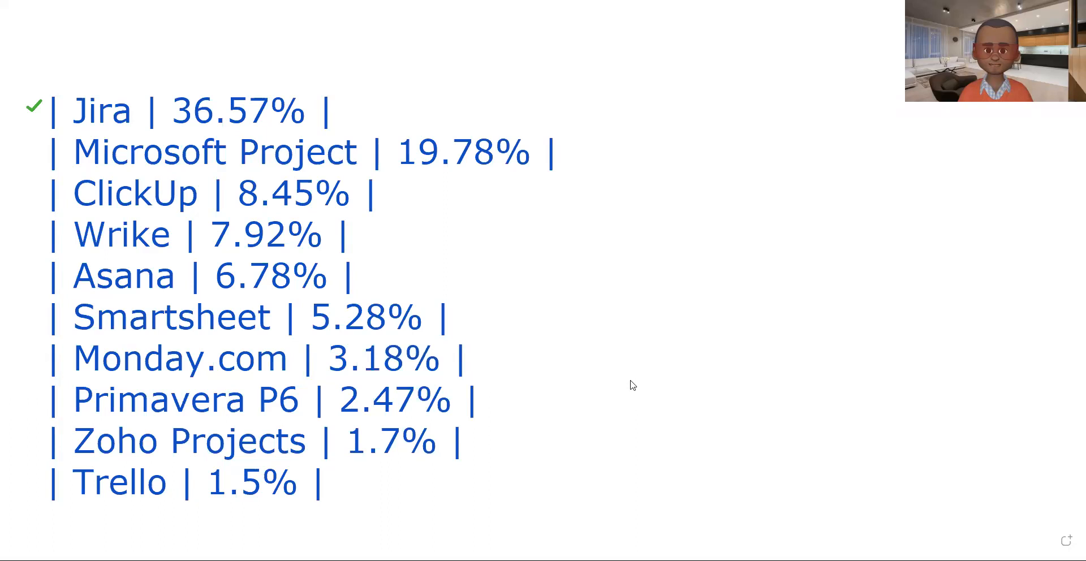
pyautogui.moveTo(611, 383)
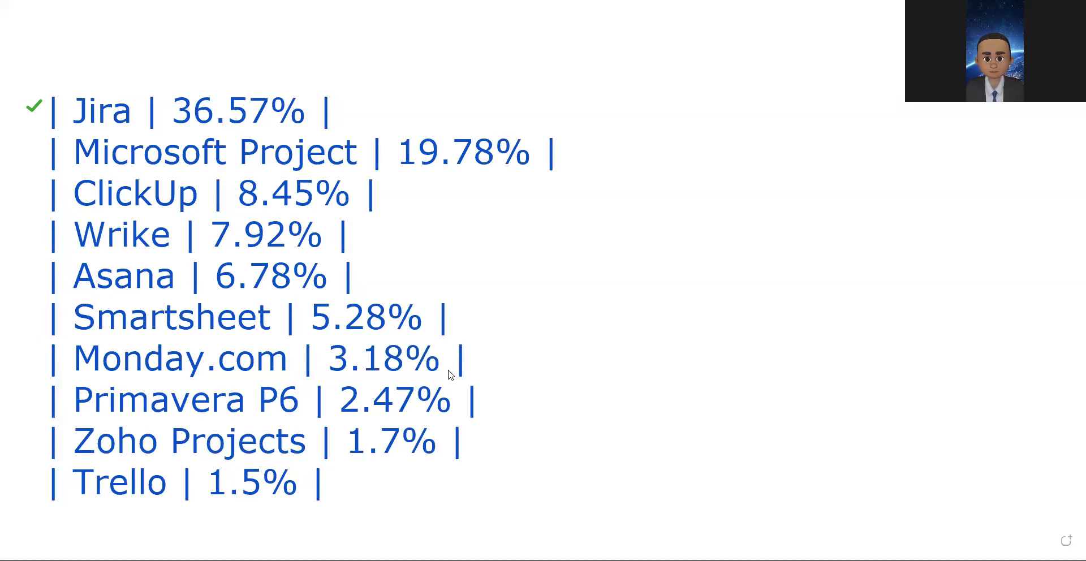
pyautogui.moveTo(434, 369)
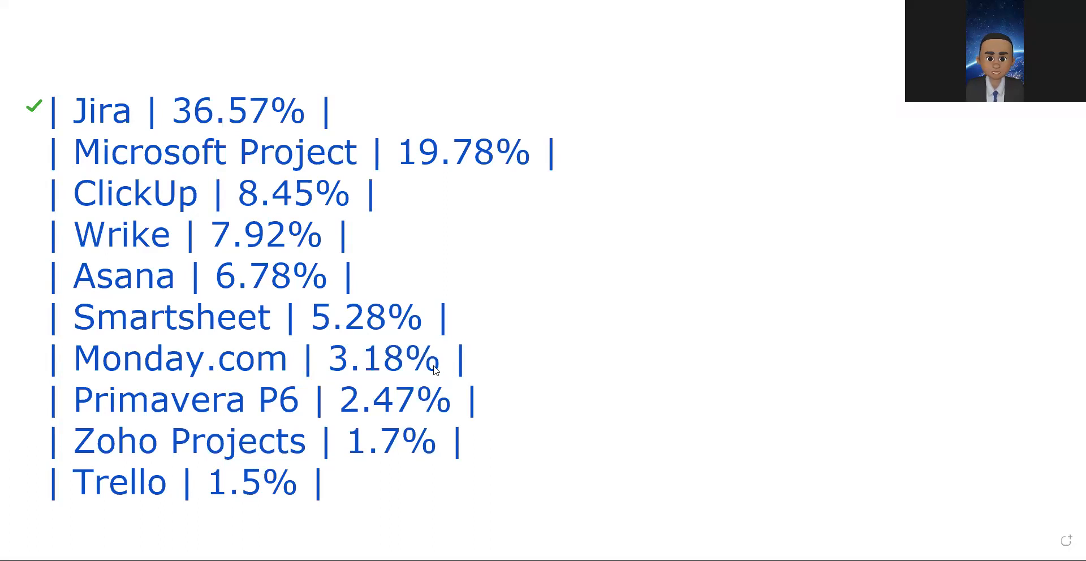
pyautogui.moveTo(335, 381)
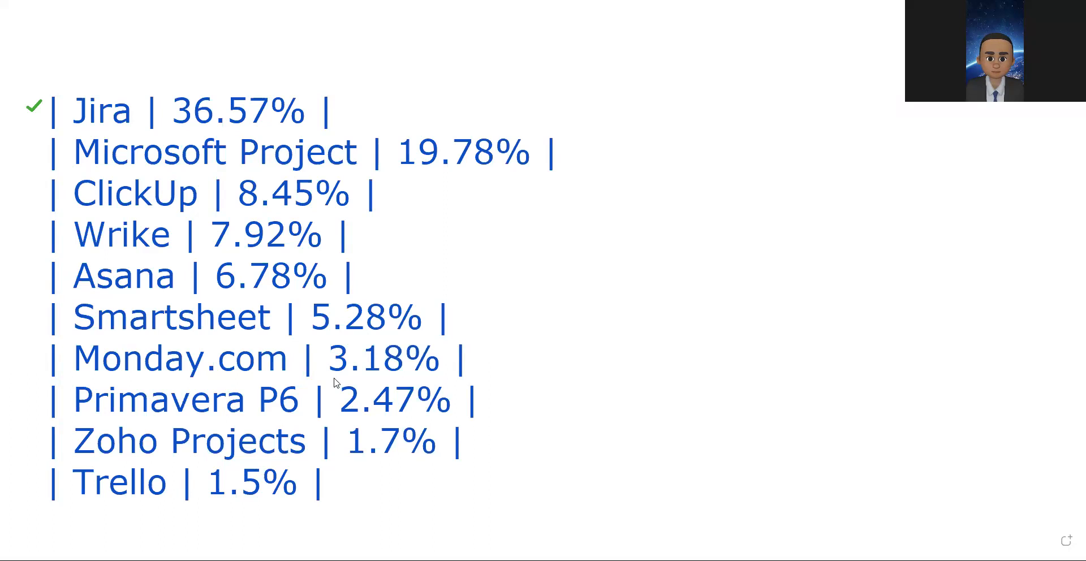
pyautogui.moveTo(731, 137)
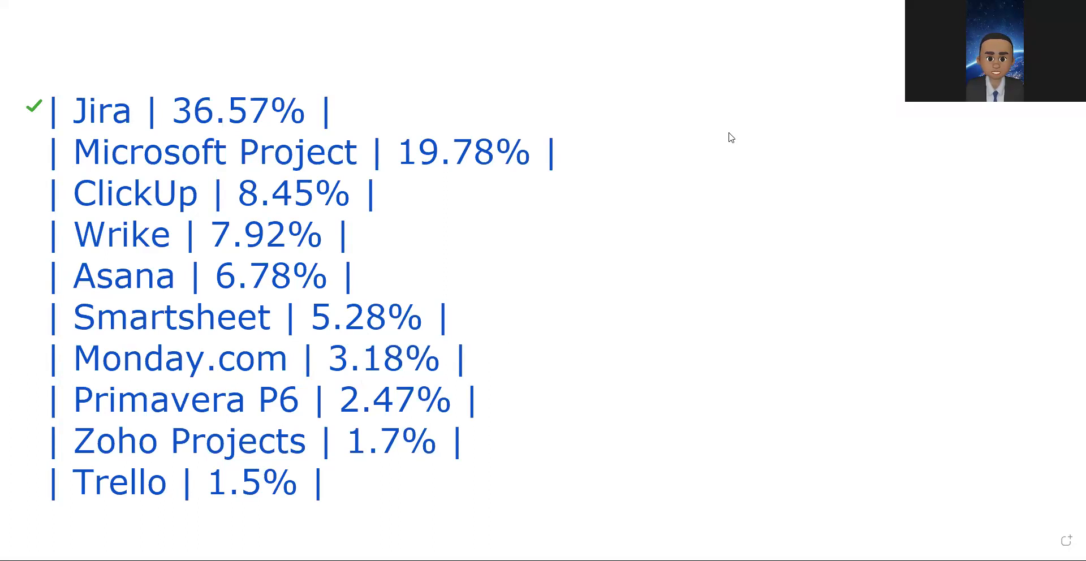
pyautogui.moveTo(736, 365)
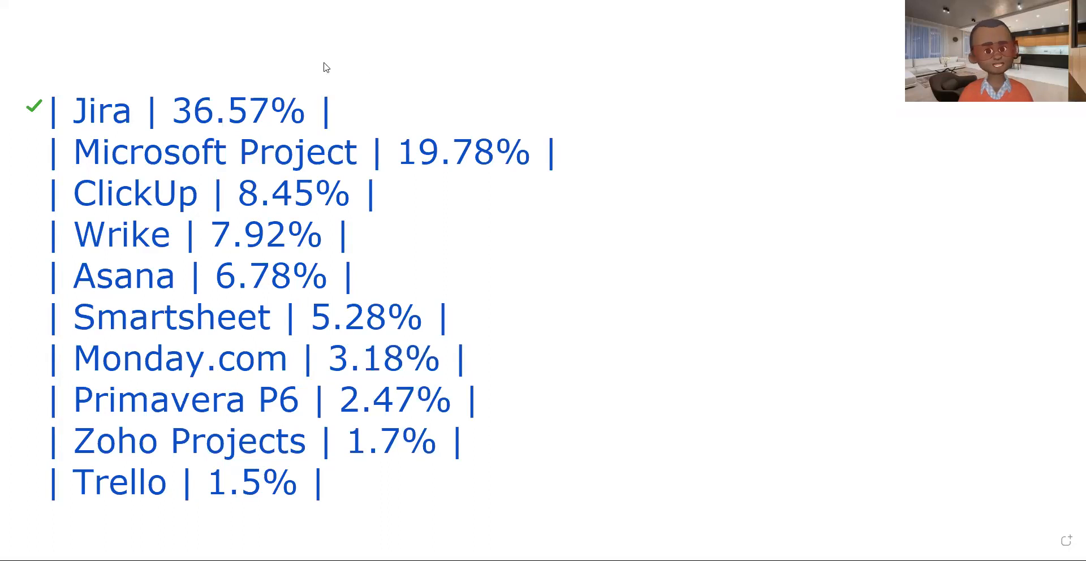
pyautogui.moveTo(293, 103)
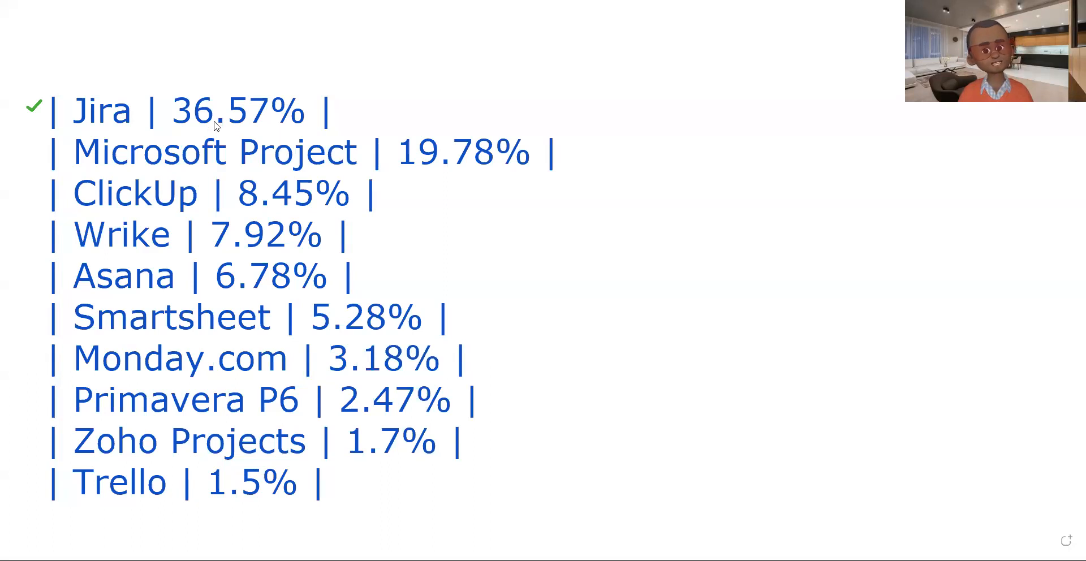
pyautogui.moveTo(131, 134)
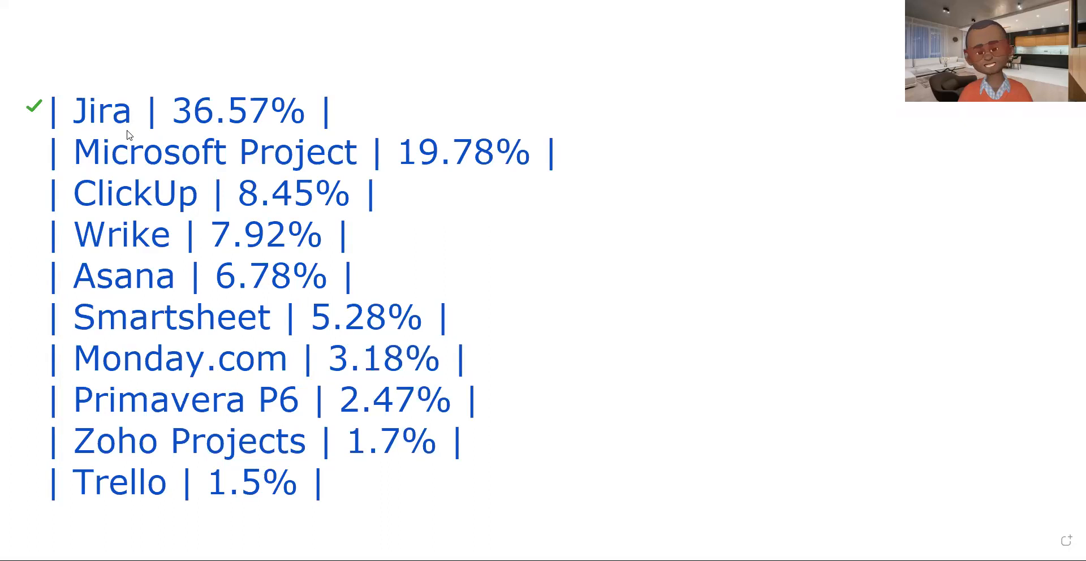
pyautogui.moveTo(128, 134)
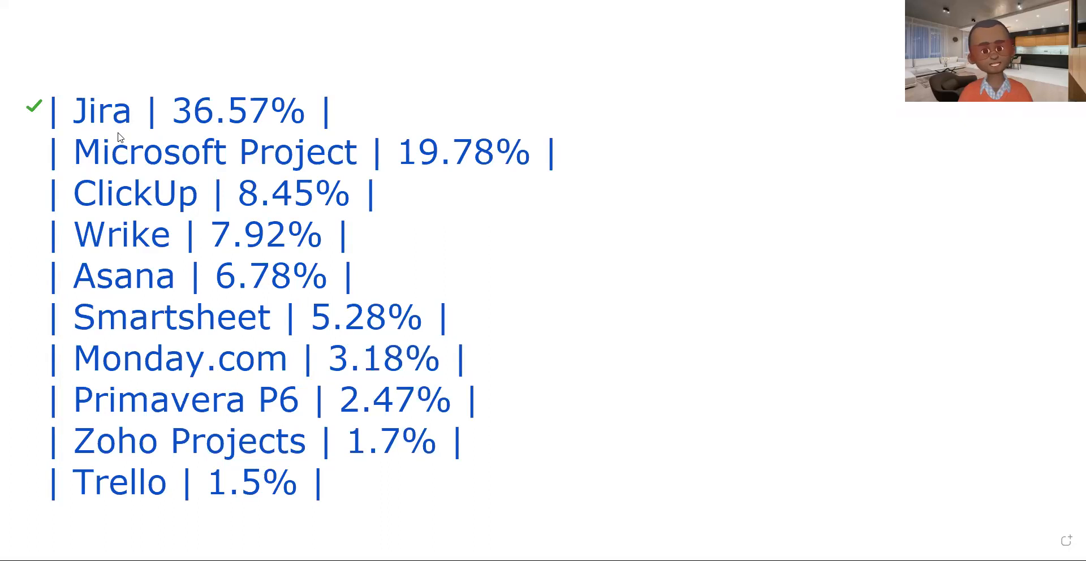
pyautogui.moveTo(3, 190)
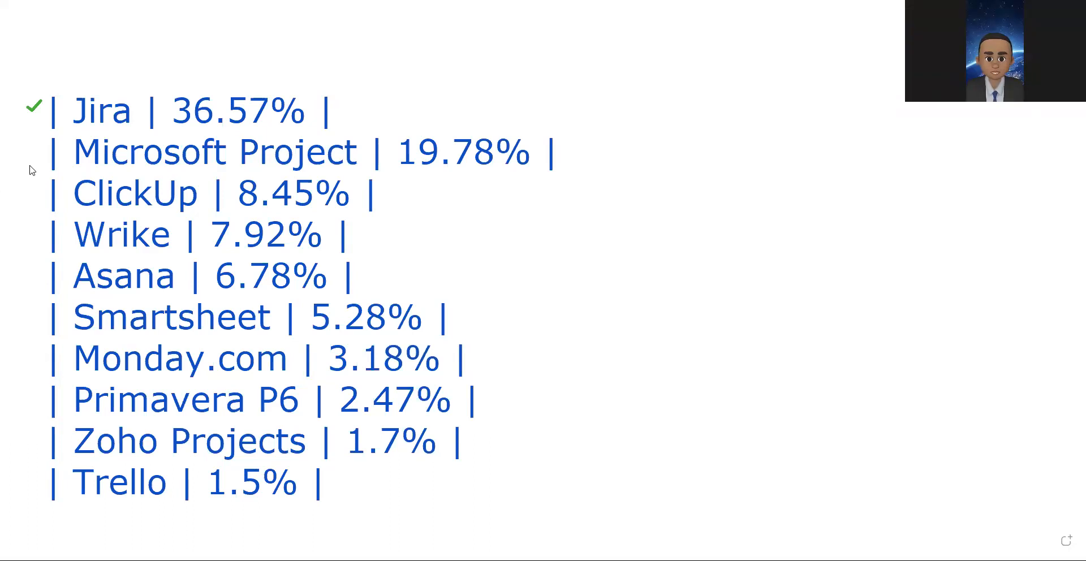
pyautogui.moveTo(3, 209)
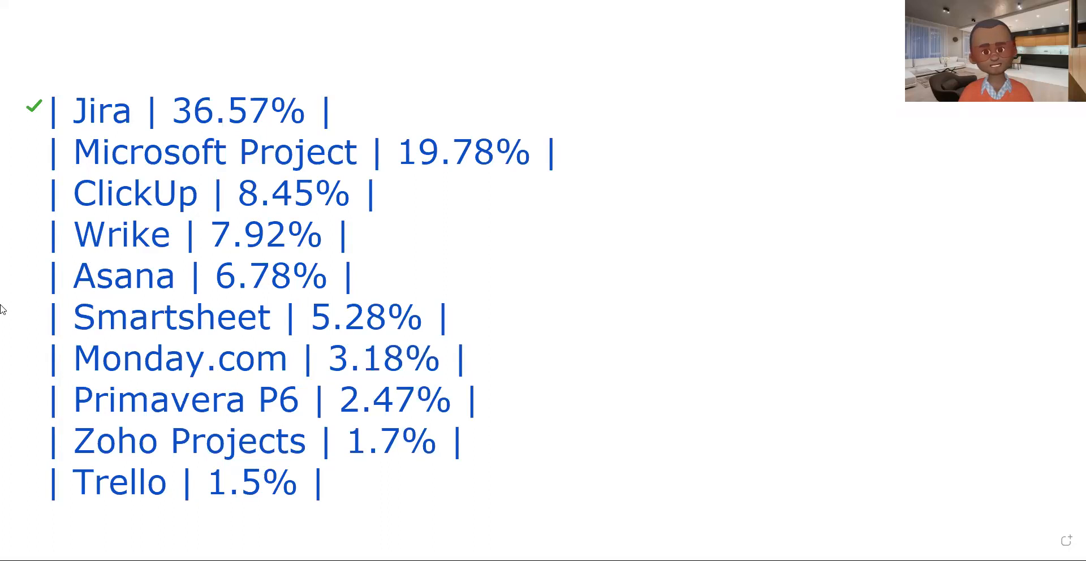
pyautogui.moveTo(384, 299)
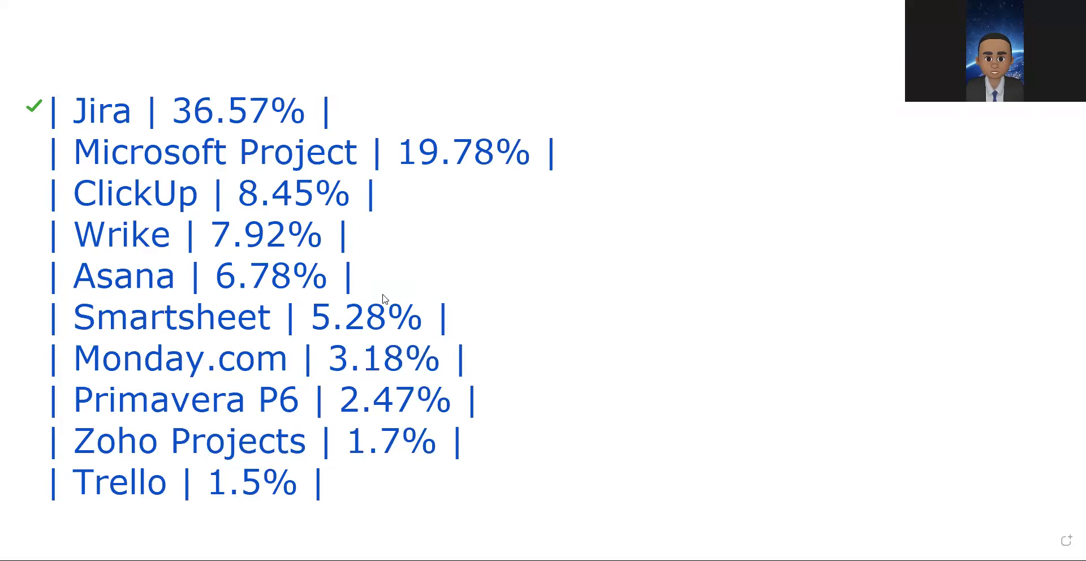
pyautogui.moveTo(488, 405)
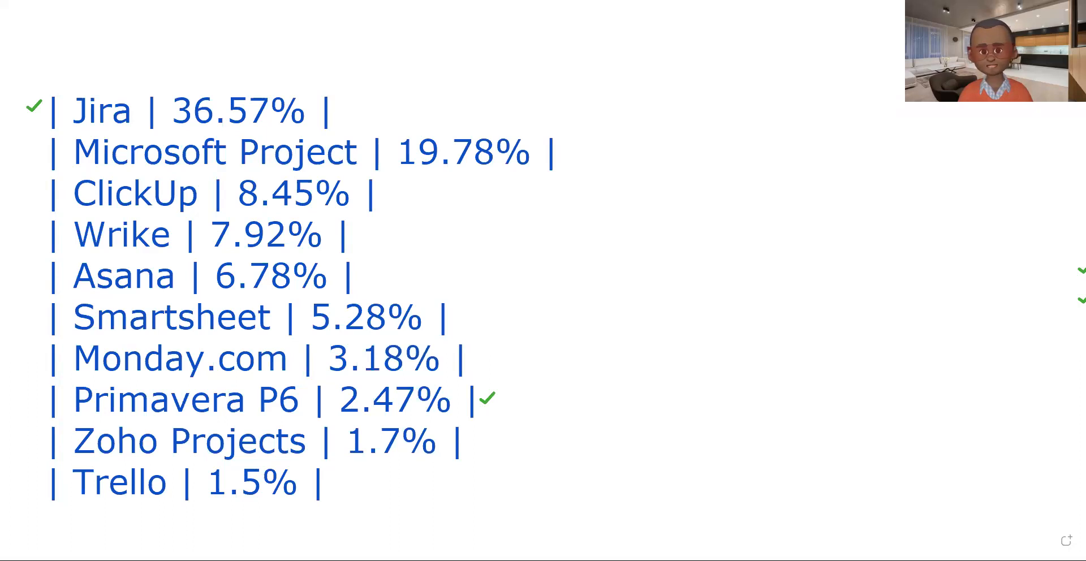
pyautogui.moveTo(414, 238)
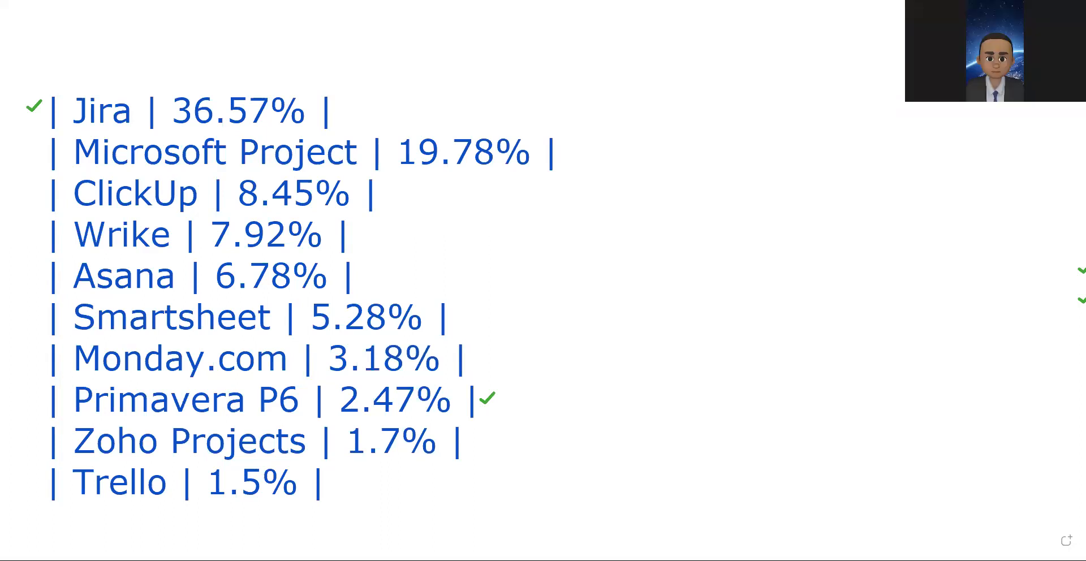
pyautogui.moveTo(175, 127)
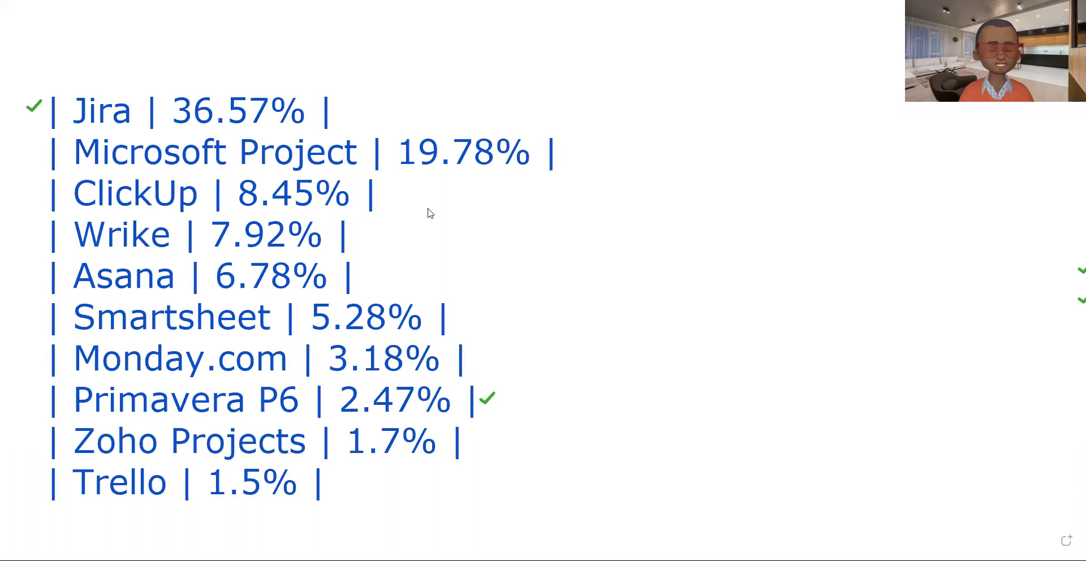
pyautogui.moveTo(280, 158)
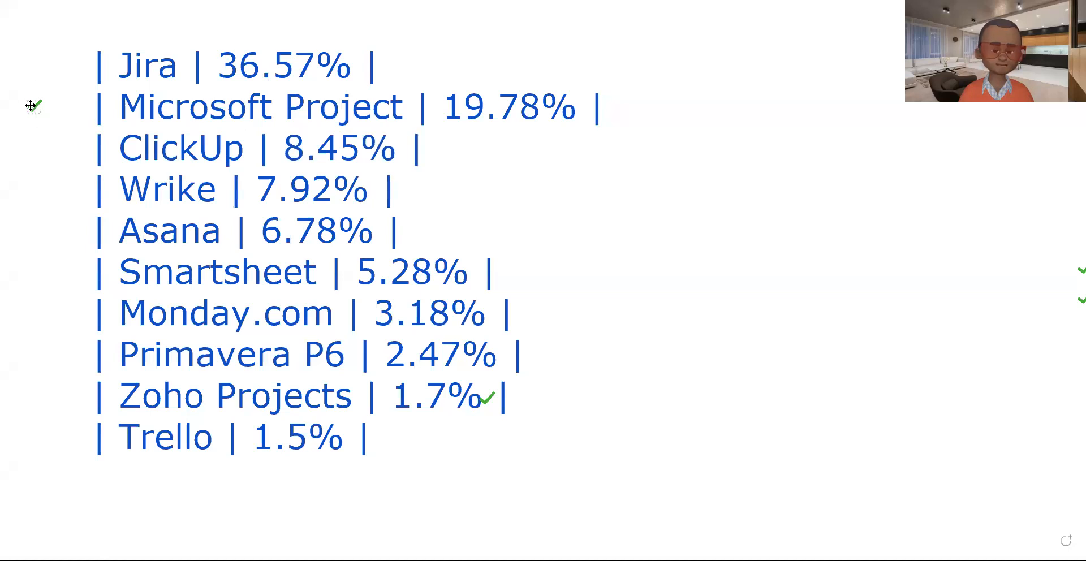
pyautogui.moveTo(270, 153)
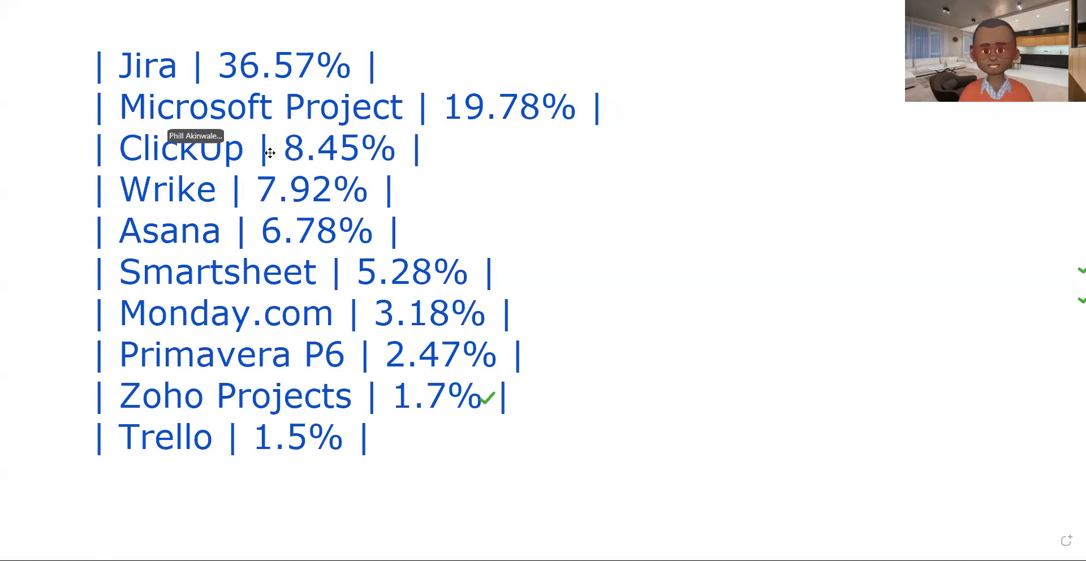
pyautogui.moveTo(439, 248)
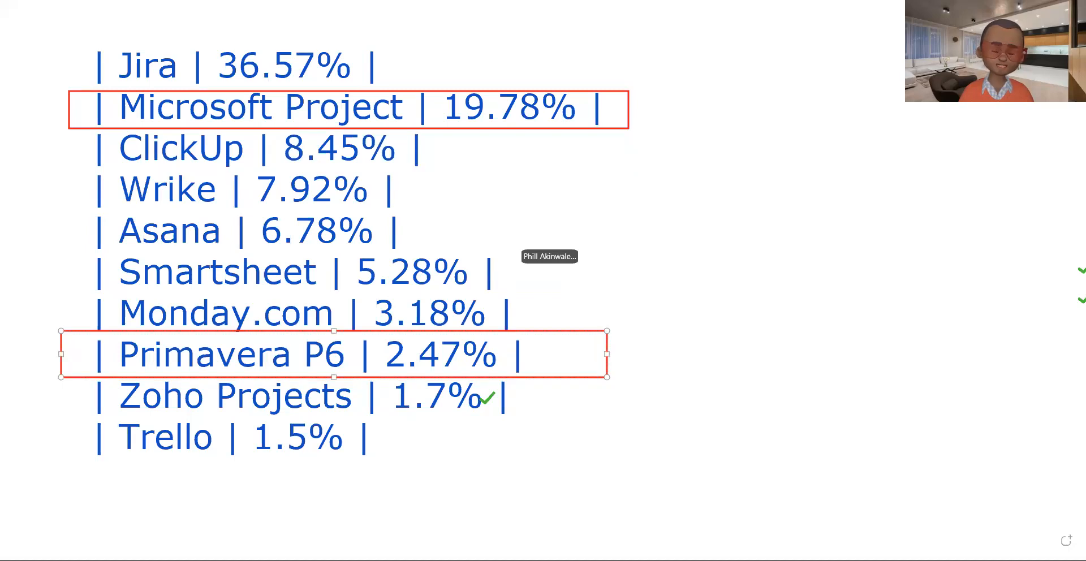
pyautogui.moveTo(868, 91)
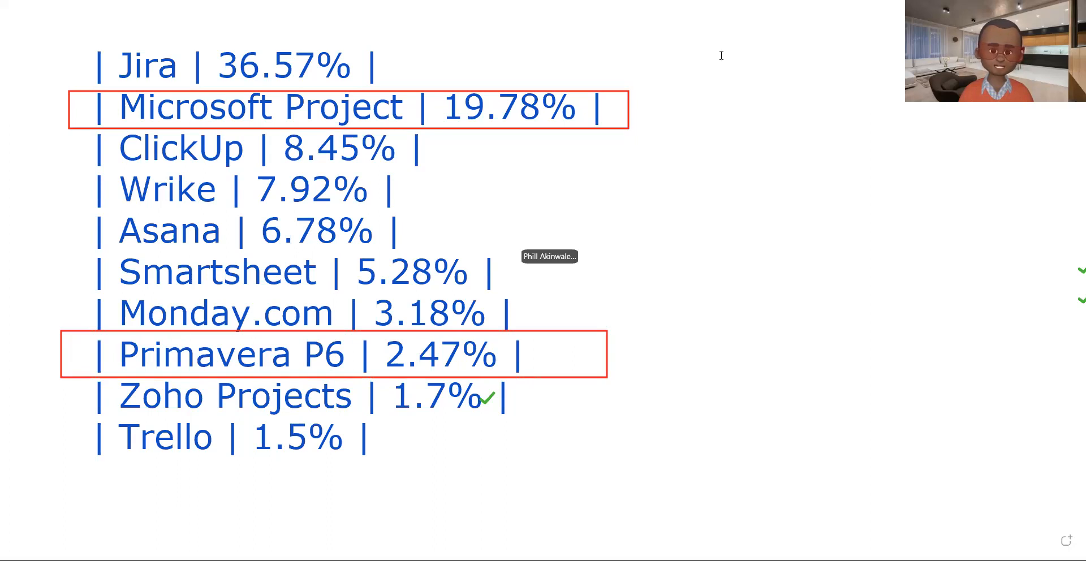
pyautogui.moveTo(618, 201)
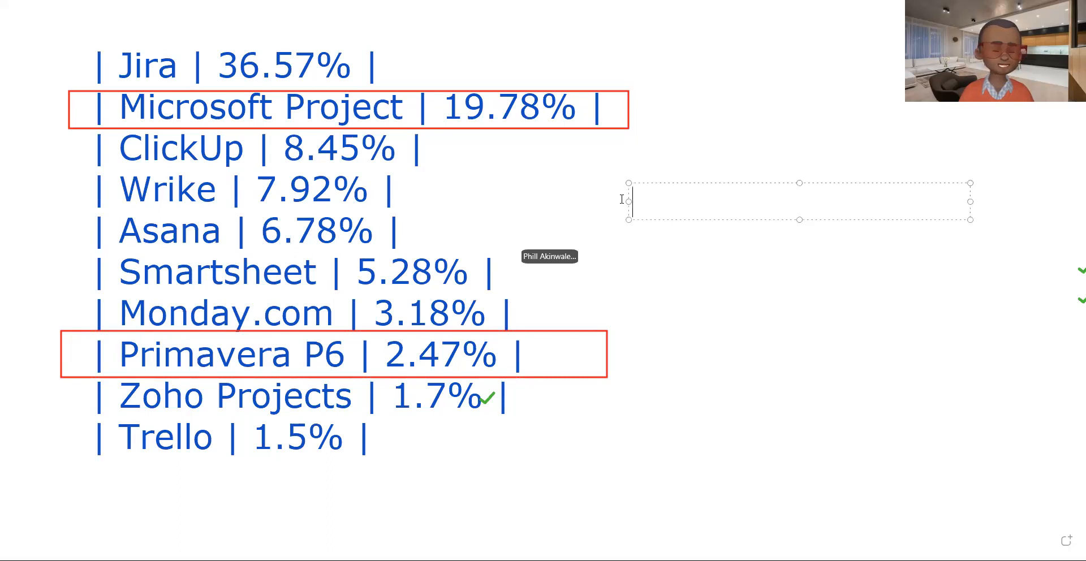
# Enter '@' and 'INFLUENCE IPM' in the new text box right of the list.
pyautogui.write('@')
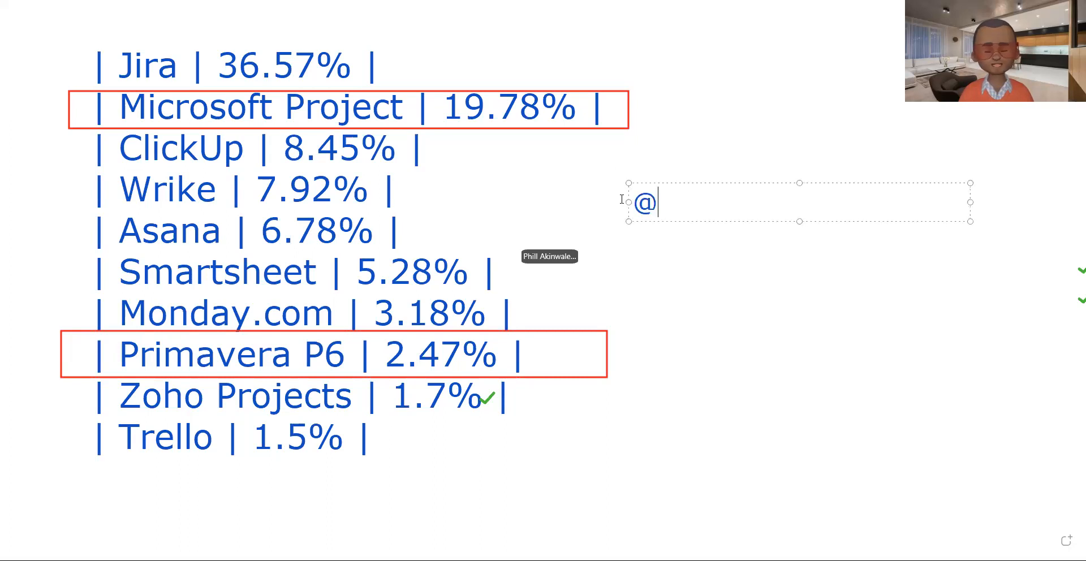
pyautogui.doubleClick(644, 202)
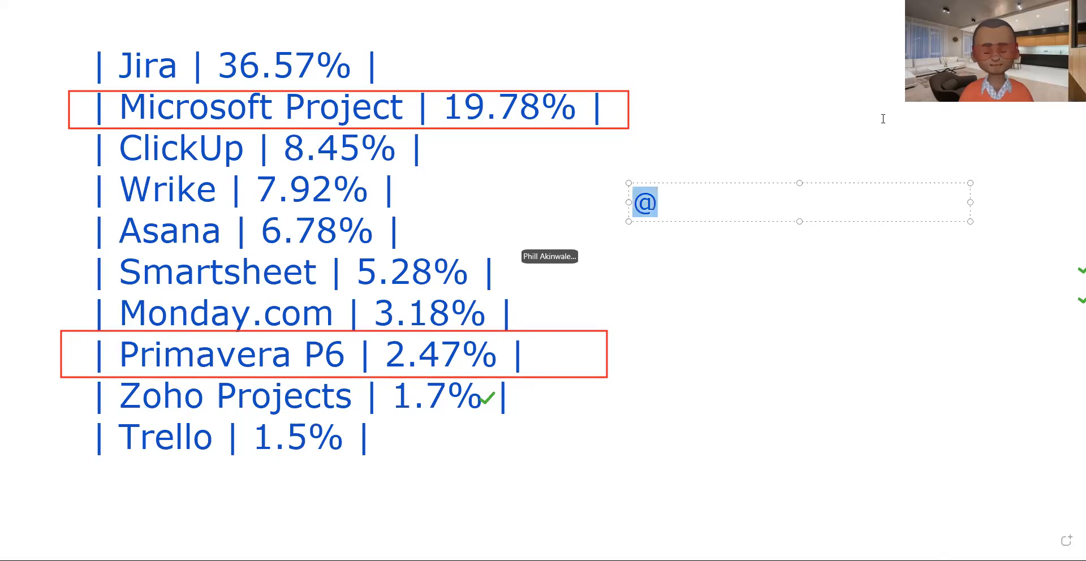
pyautogui.moveTo(969, 257)
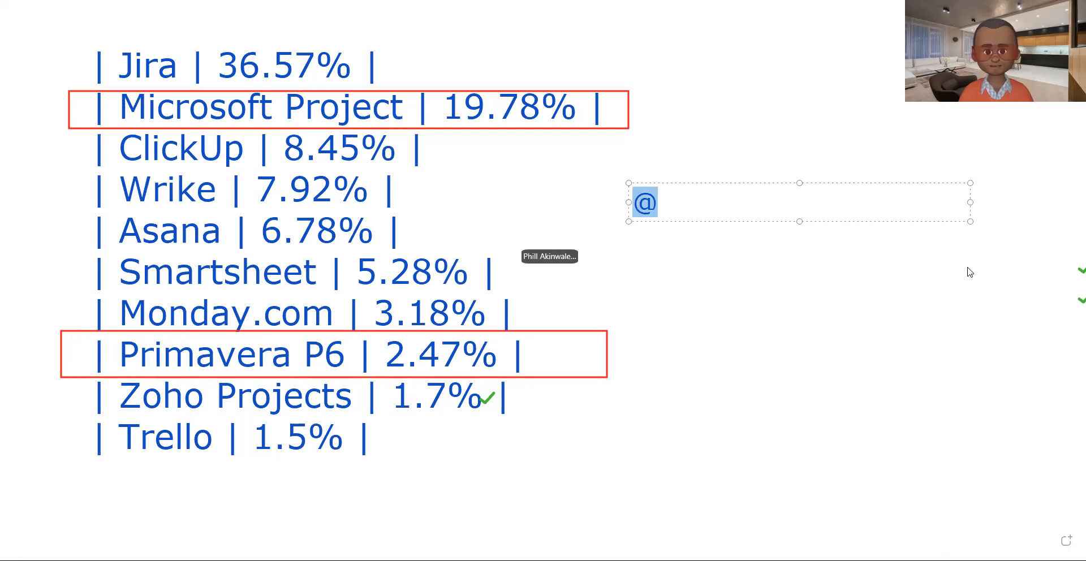
pyautogui.click(710, 213)
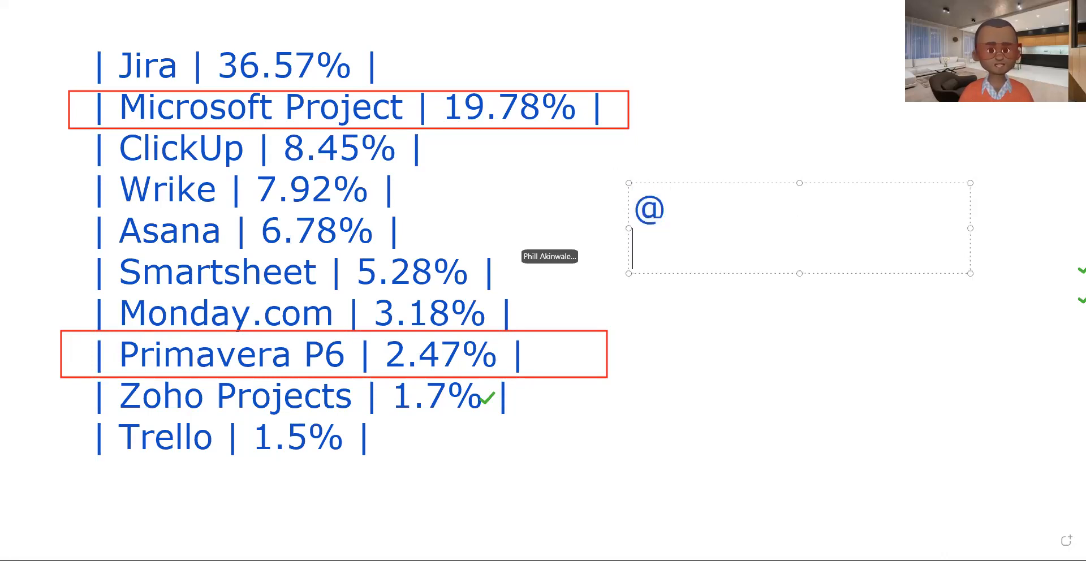
pyautogui.write('INFLUENCE IP')
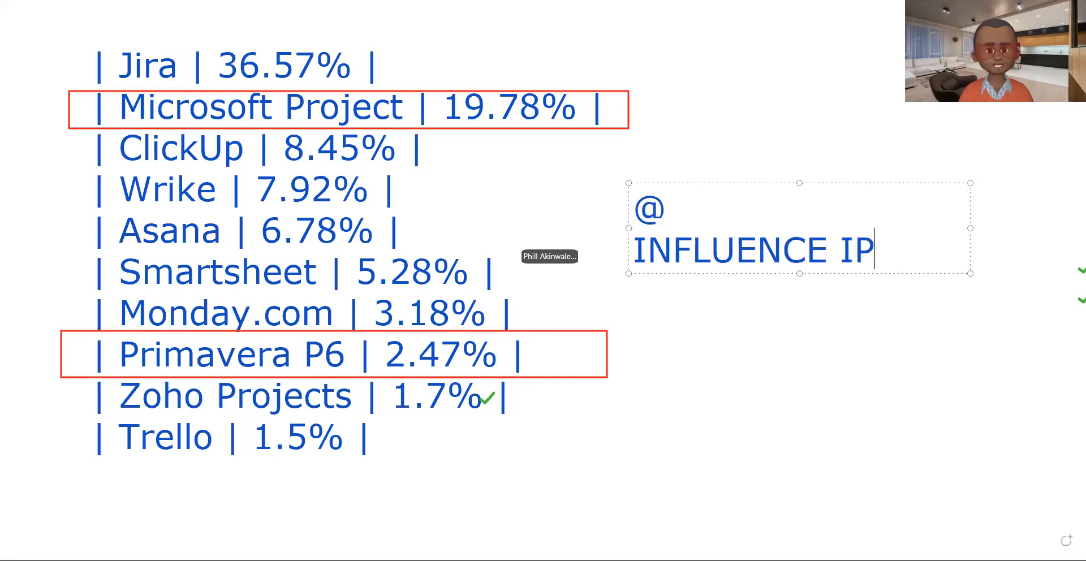
pyautogui.write('M')
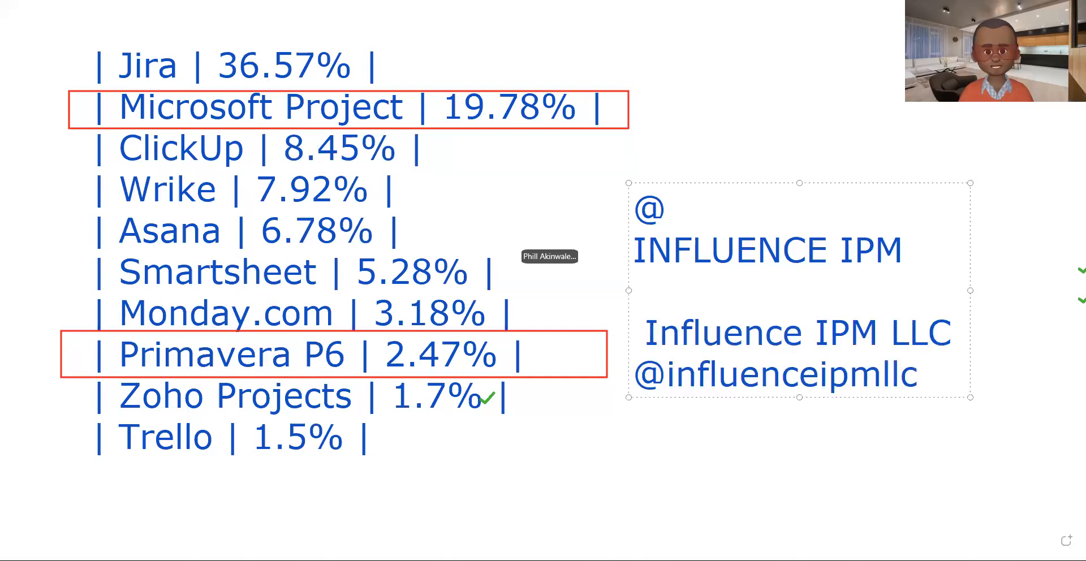
pyautogui.moveTo(817, 122)
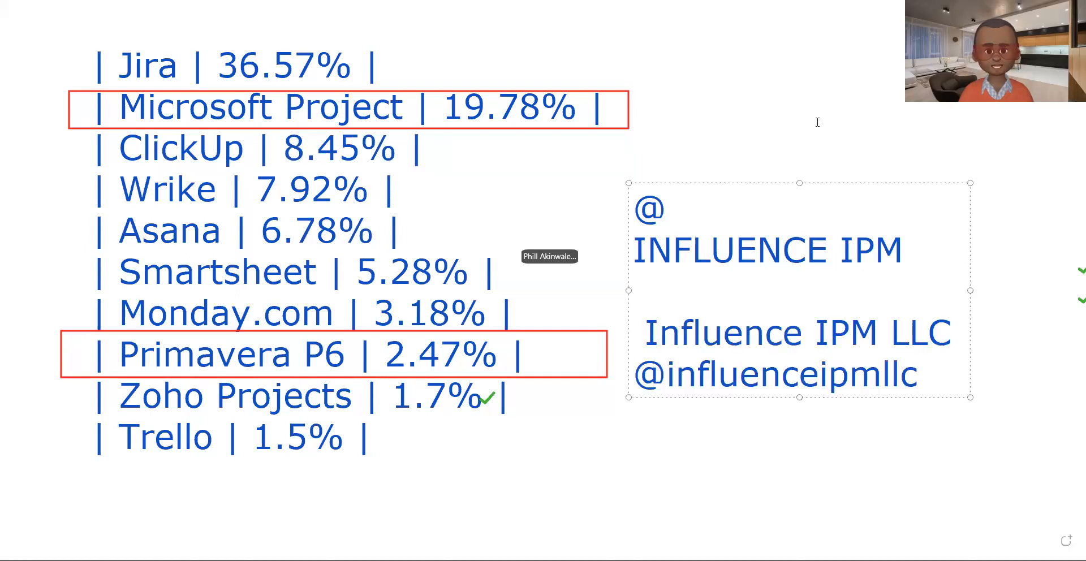